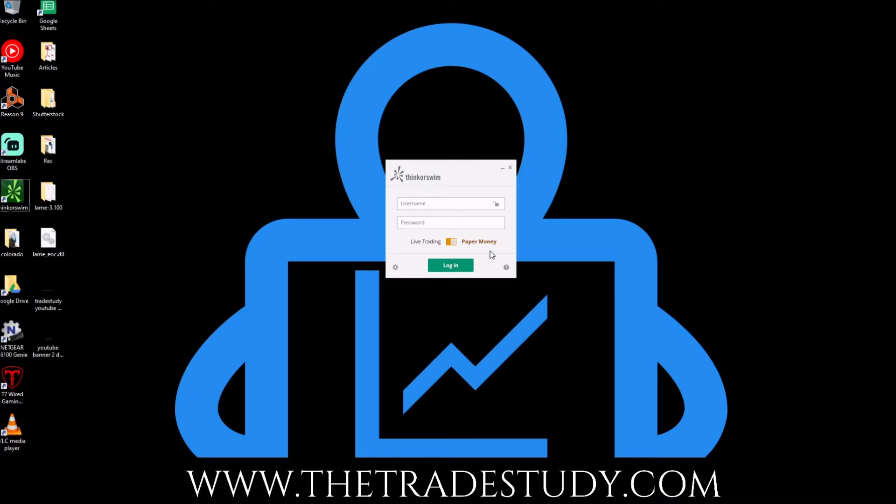
mouse_move(397, 271)
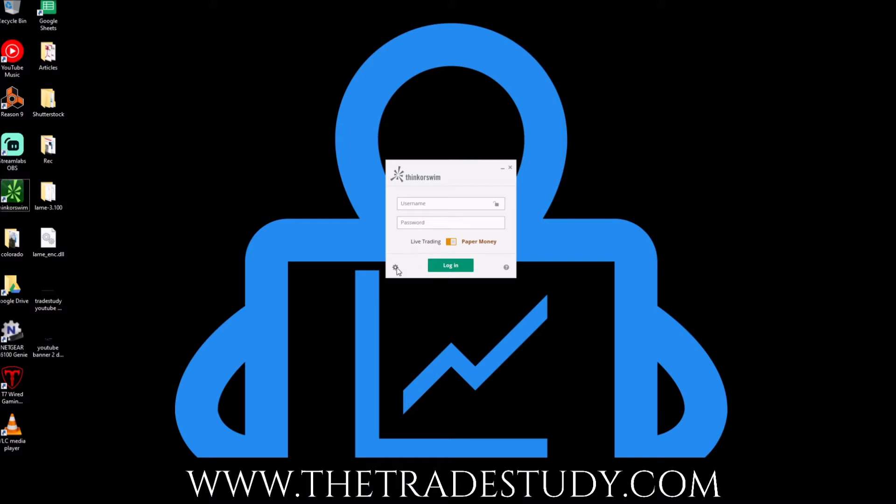
- Open the login window's settings to show memory usage limits of 1024–6144 Mb
left_click(395, 269)
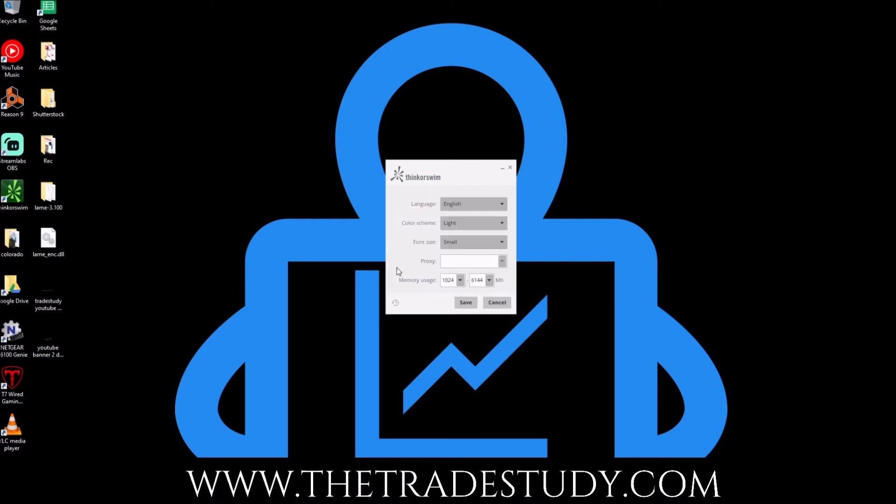
mouse_move(425, 288)
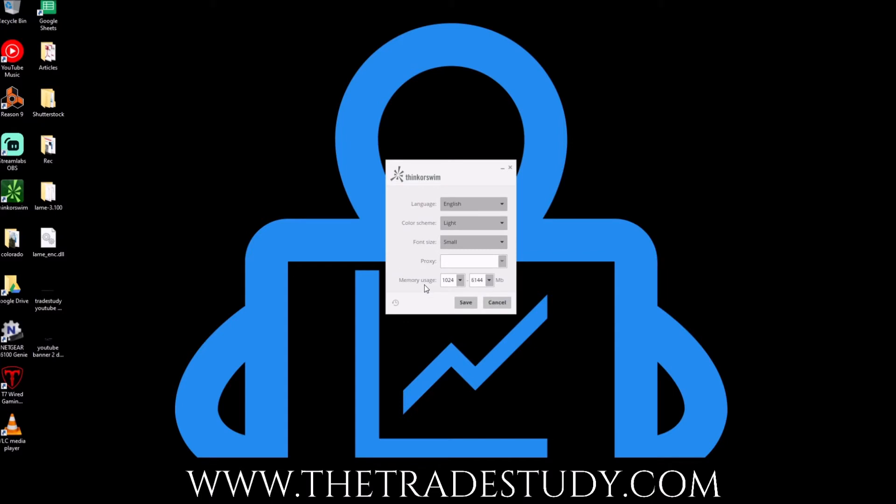
mouse_move(430, 288)
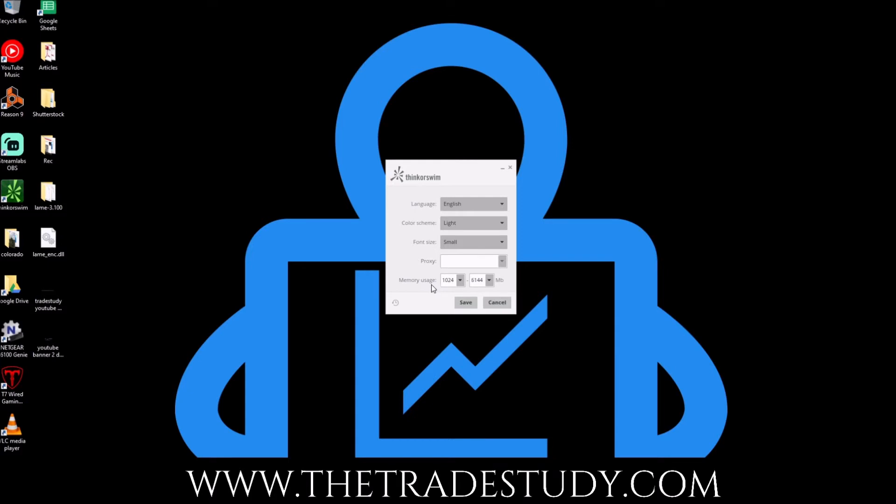
mouse_move(437, 289)
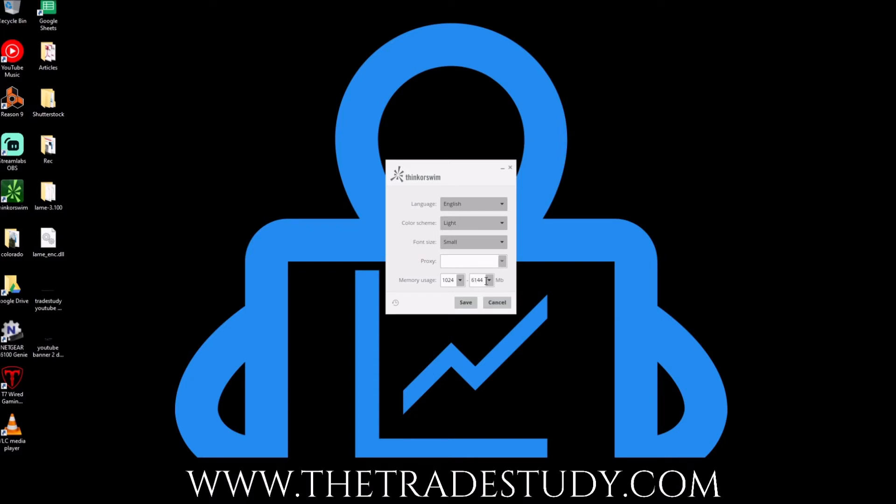
mouse_move(490, 281)
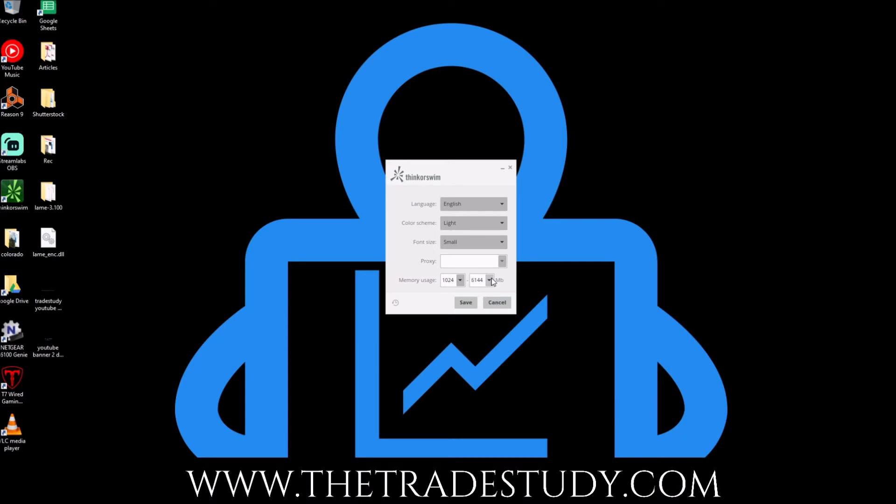
mouse_move(489, 290)
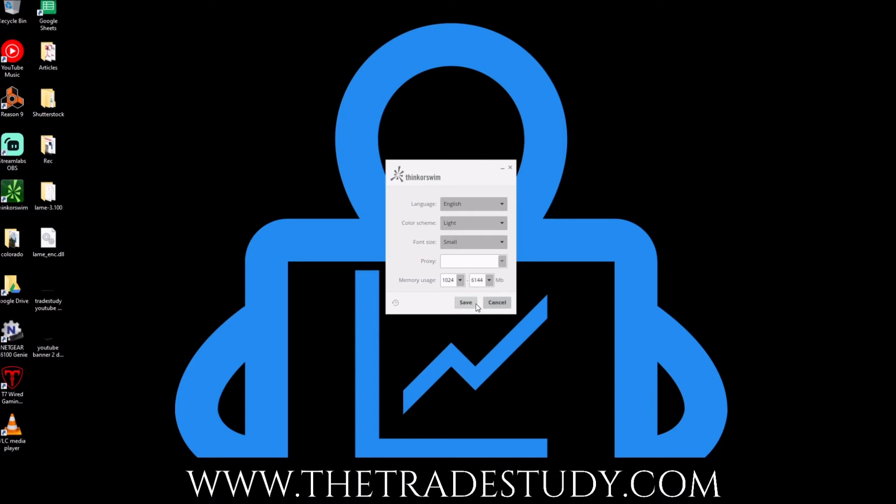
- Save the 1024–6144 Mb memory limits and open the Help section's System page
left_click(465, 303)
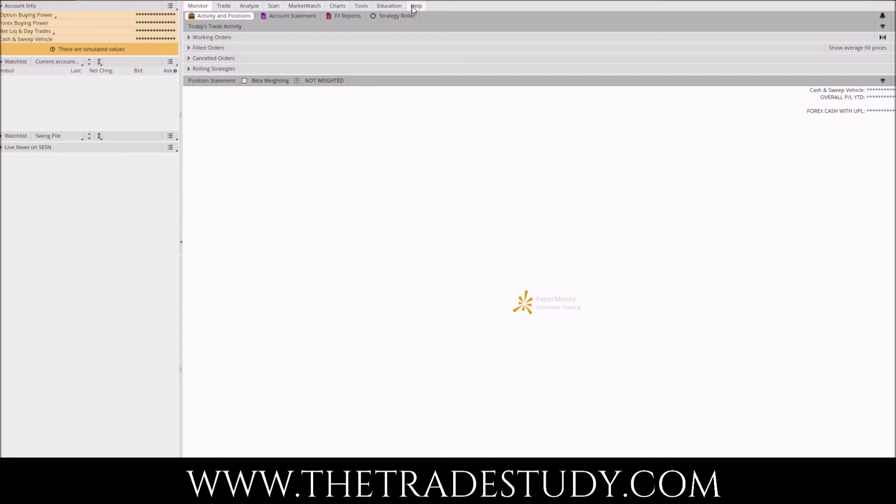
left_click(416, 5)
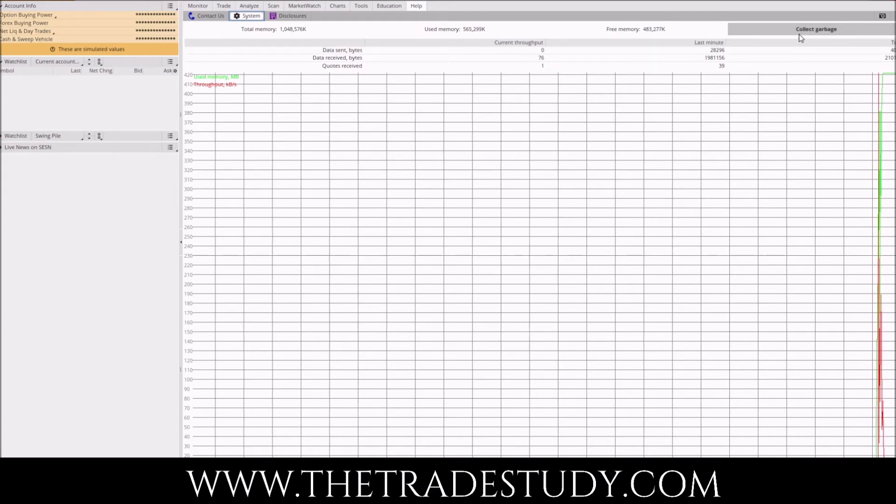
- Run Collect garbage, dropping used memory to about 156,268K, then open Setup
left_click(815, 29)
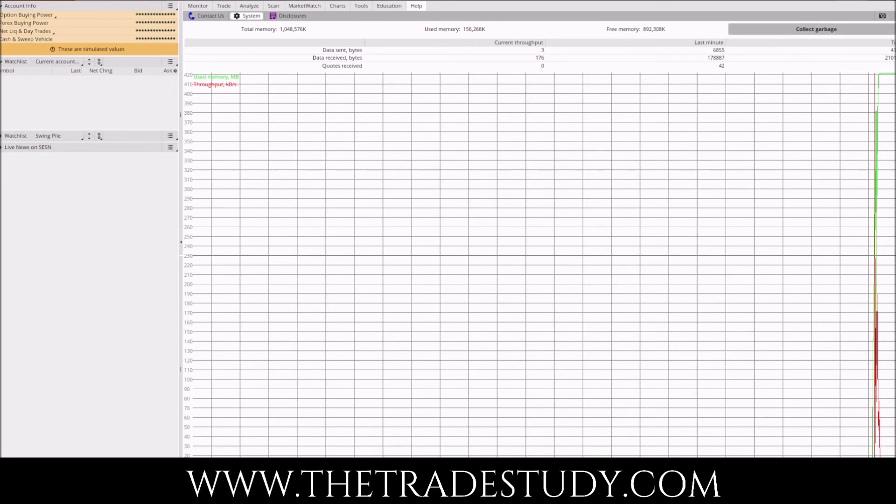
left_click(890, 15)
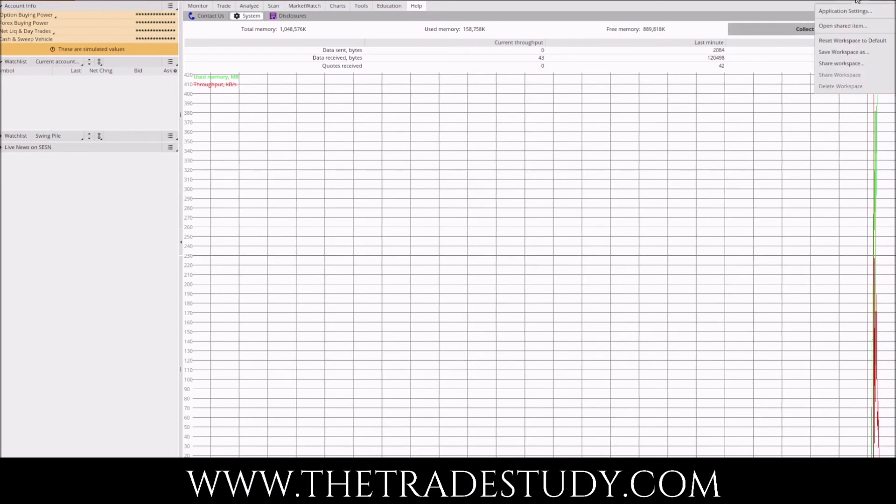
mouse_move(845, 11)
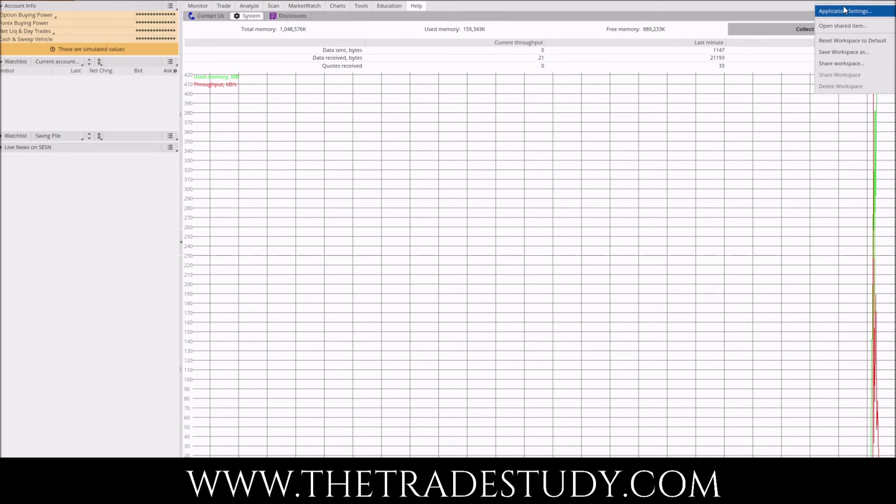
- Show the System page's quote speed choices, currently Moderate with 3-second max delay
left_click(845, 10)
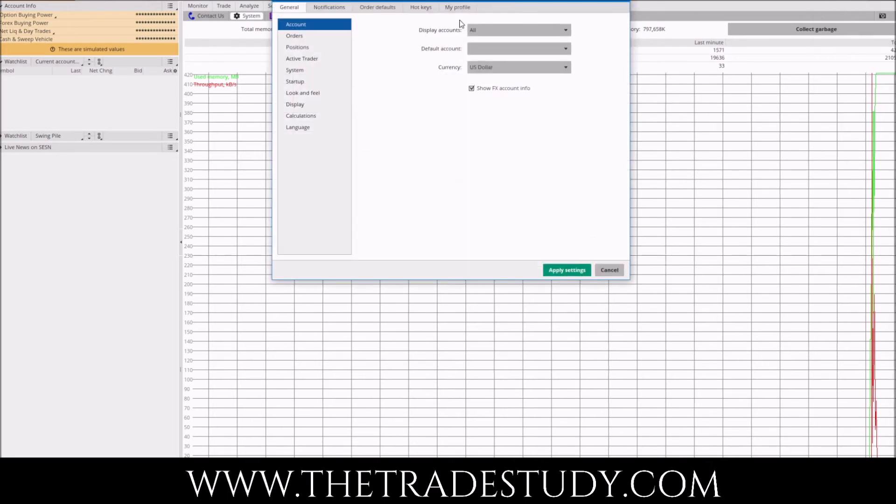
left_click(294, 70)
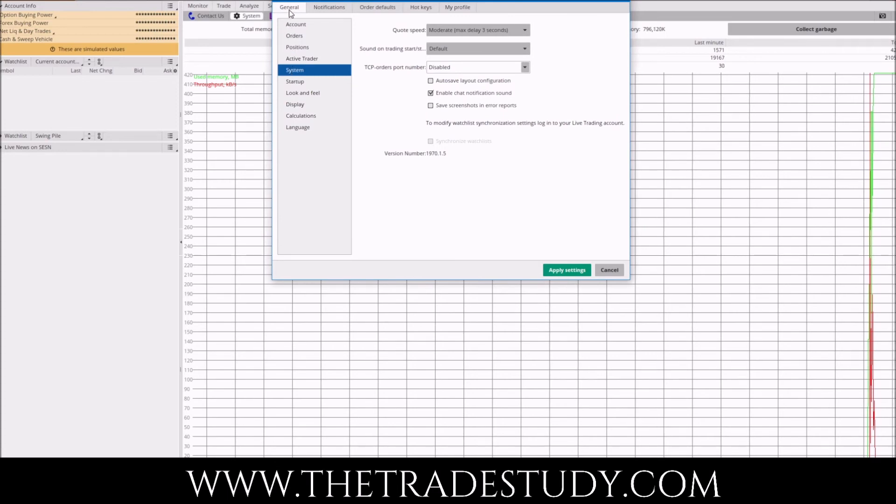
mouse_move(389, 75)
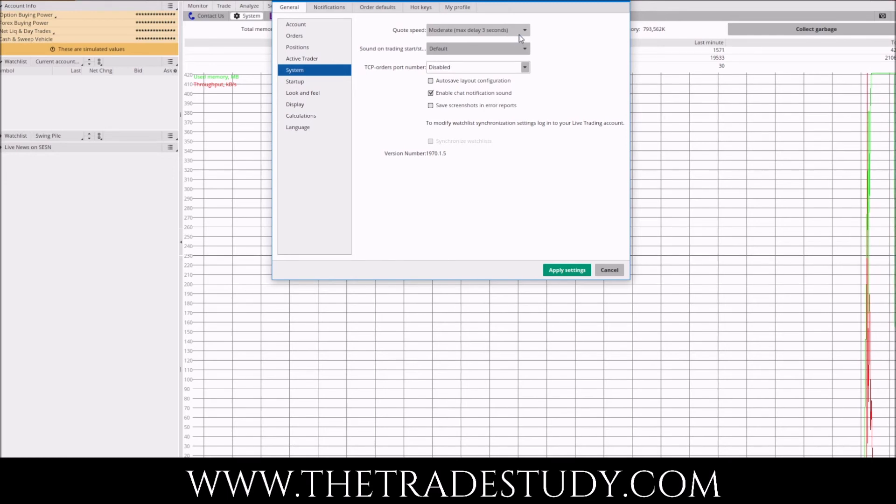
left_click(523, 30)
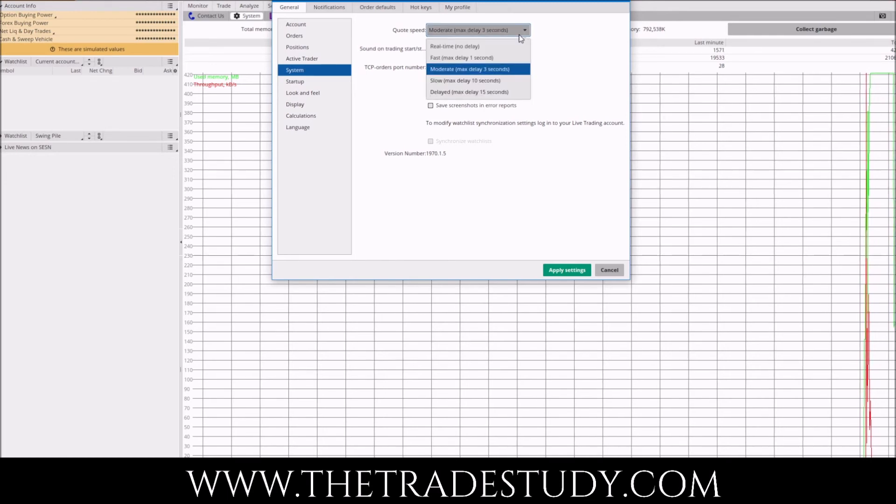